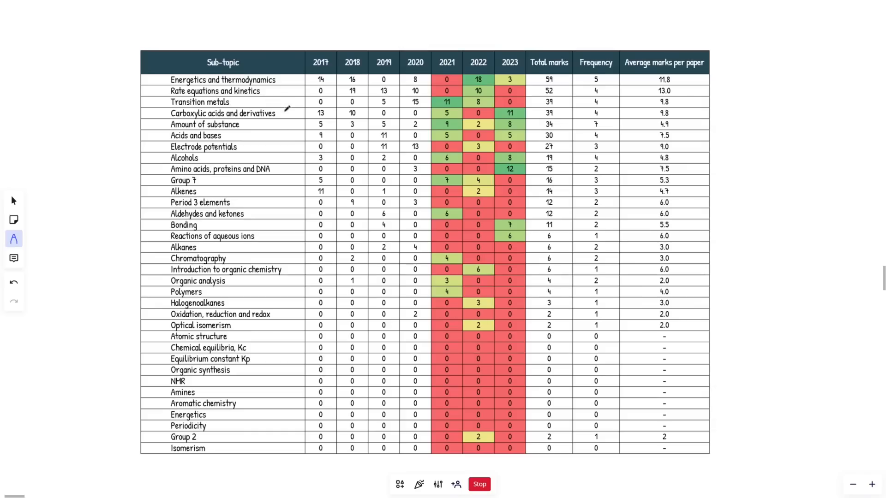
mouse_move(297, 85)
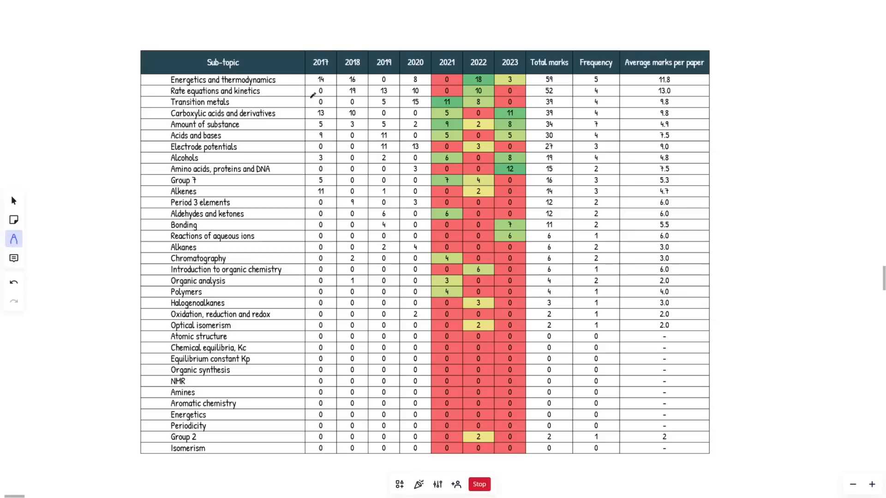
mouse_move(294, 82)
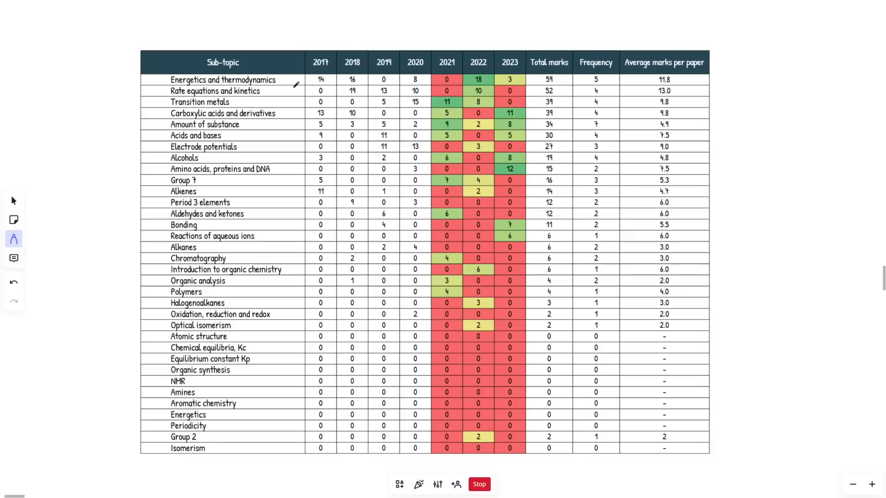
mouse_move(532, 87)
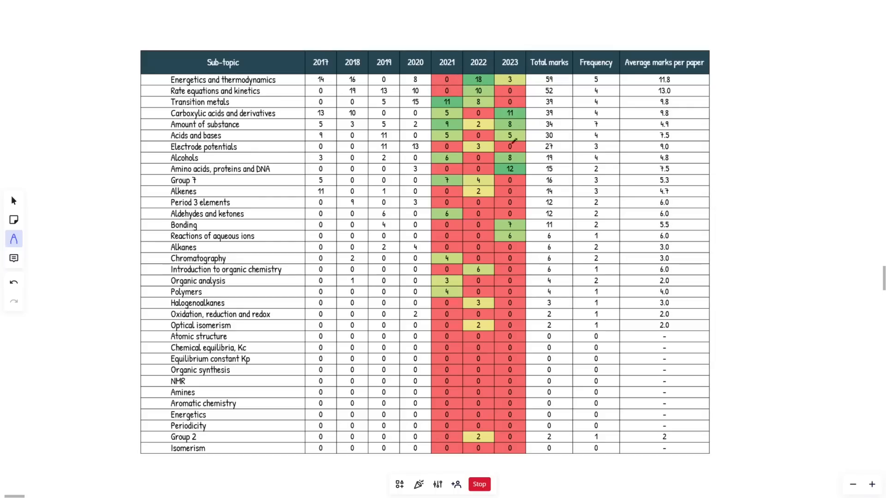
Draw a purple arrow pointing at the Energetics and thermodynamics row.
left_click_drag(463, 74, 509, 325)
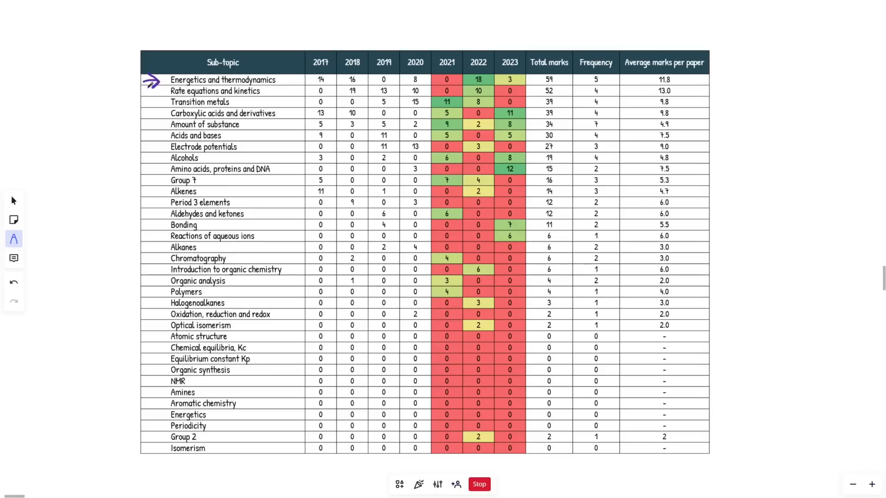
Draw a second arrow at the Rate equations and kinetics row, below the first.
left_click_drag(161, 82, 153, 96)
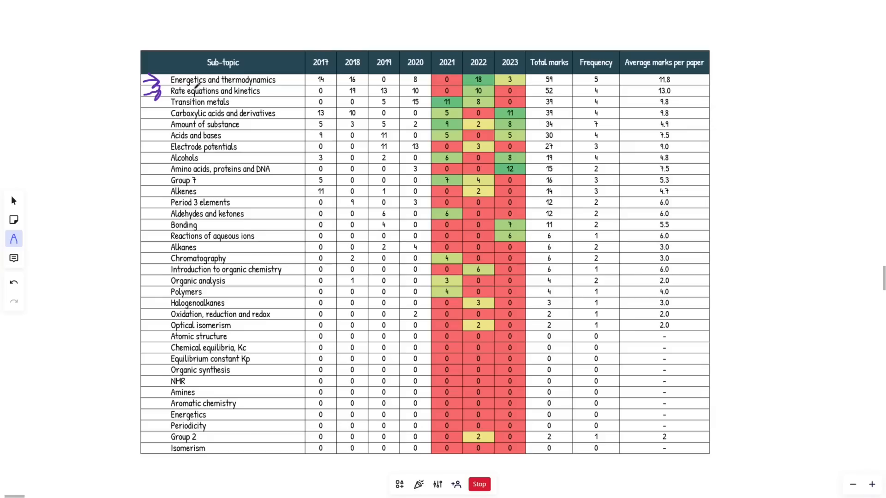
left_click_drag(198, 65, 240, 68)
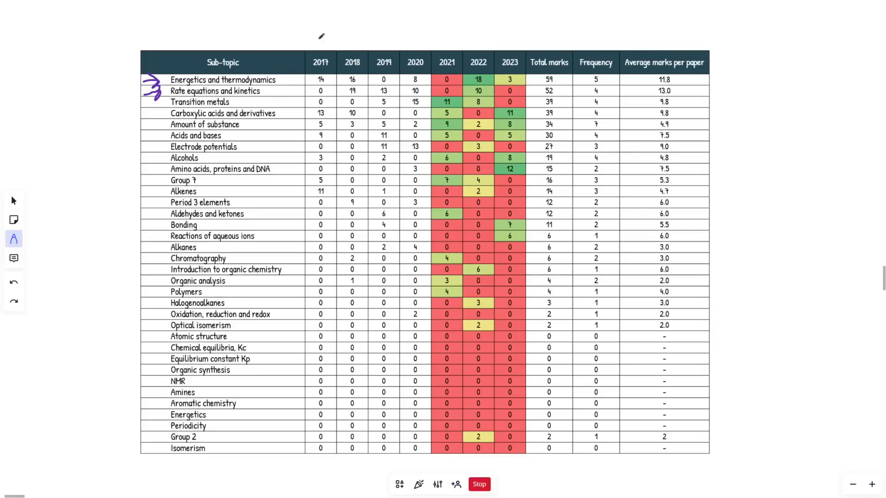
Strike through the yellow 3 in the 2023 column for Energetics and thermodynamics.
left_click_drag(500, 79, 520, 81)
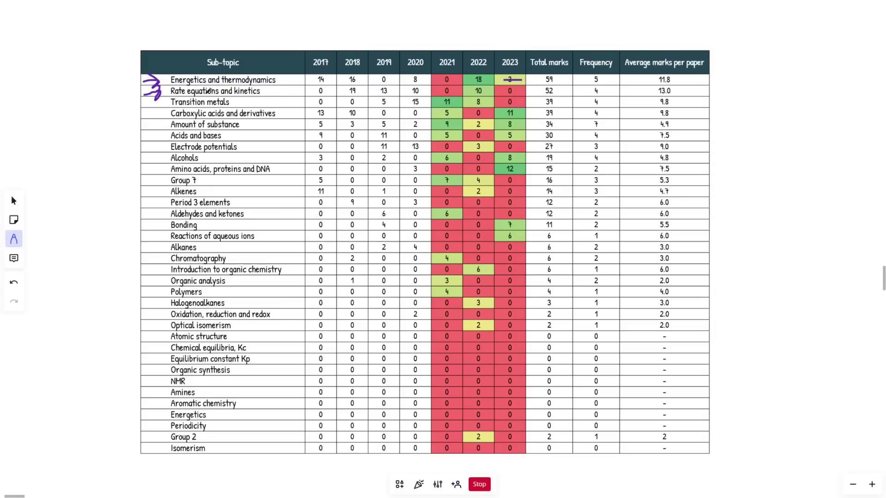
left_click_drag(752, 79, 857, 156)
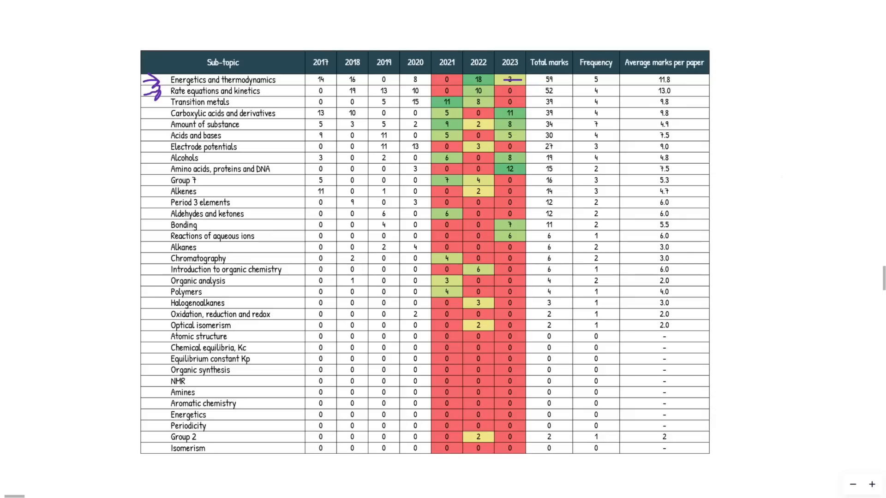
mouse_move(771, 171)
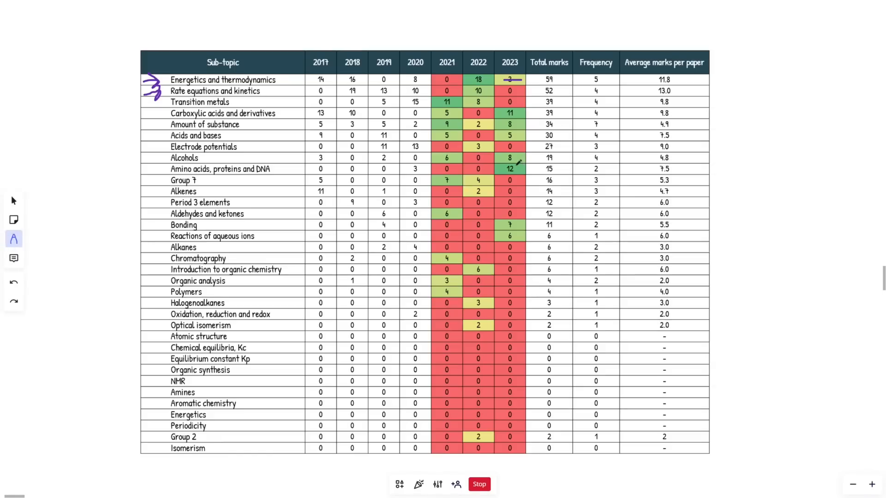
mouse_move(280, 97)
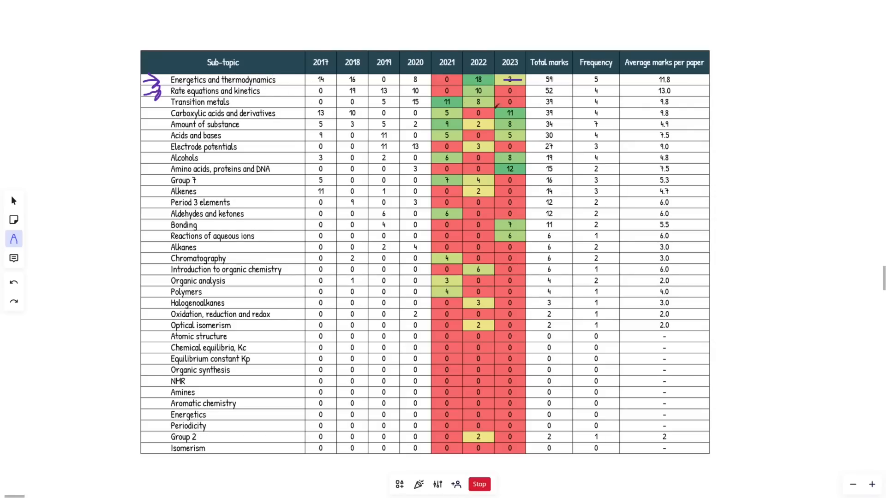
Cross out the red 2023 zeros for Rate equations and Transition metals.
left_click_drag(500, 91, 520, 91)
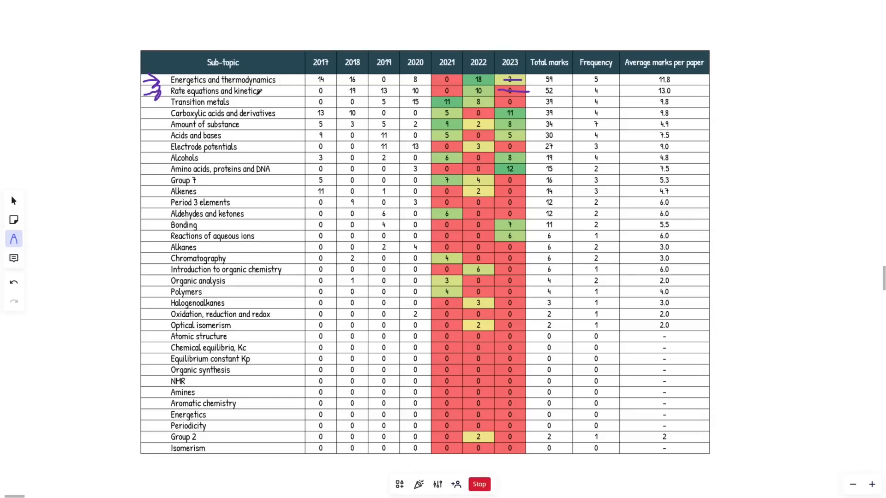
mouse_move(296, 92)
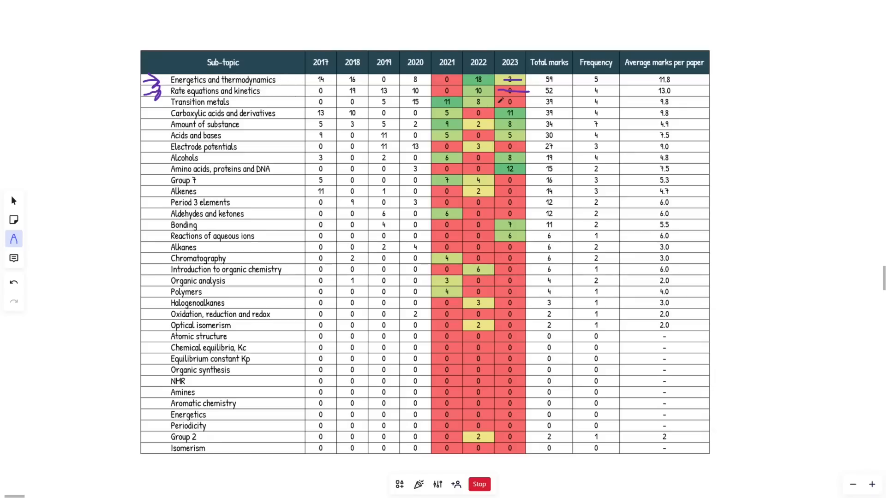
left_click_drag(502, 101, 522, 101)
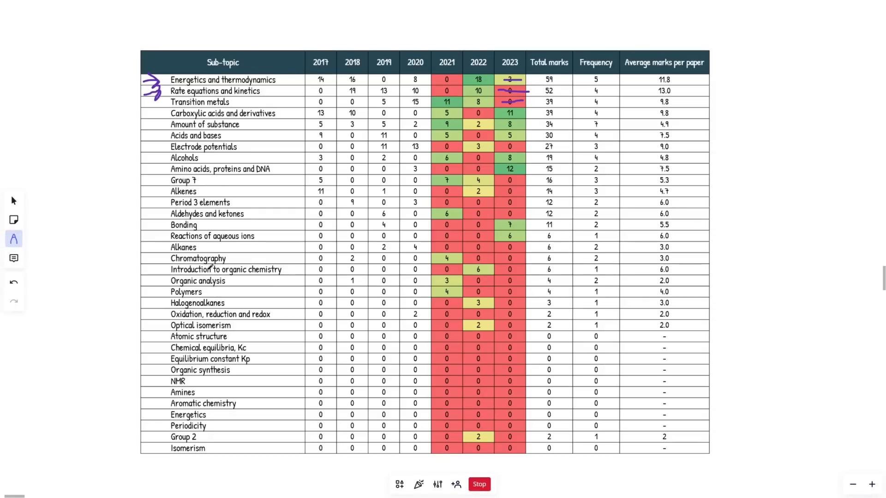
mouse_move(205, 203)
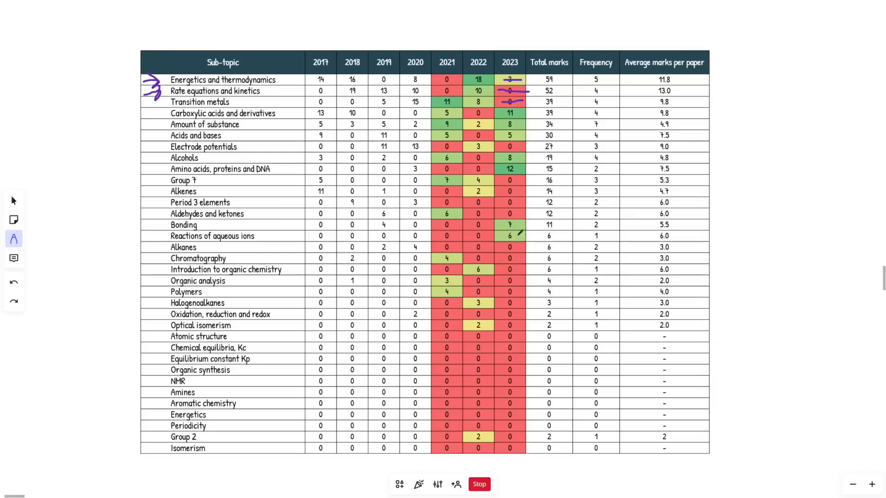
left_click_drag(474, 236, 488, 236)
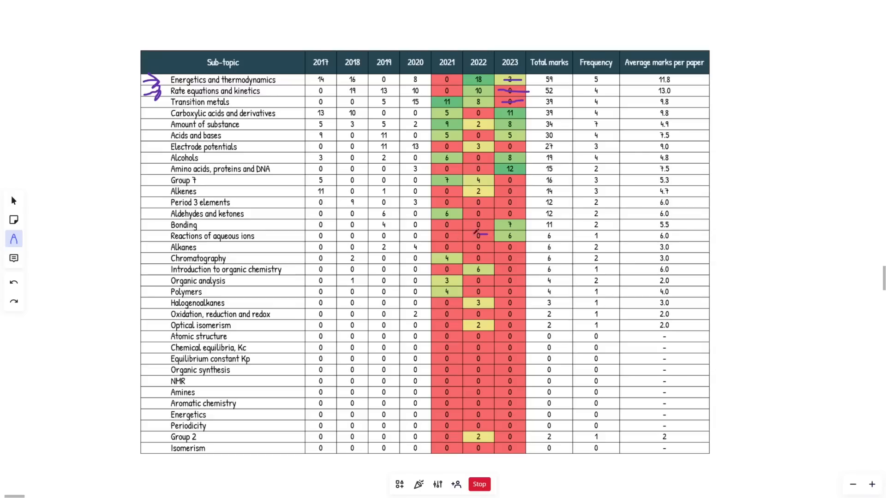
left_click_drag(283, 230, 464, 244)
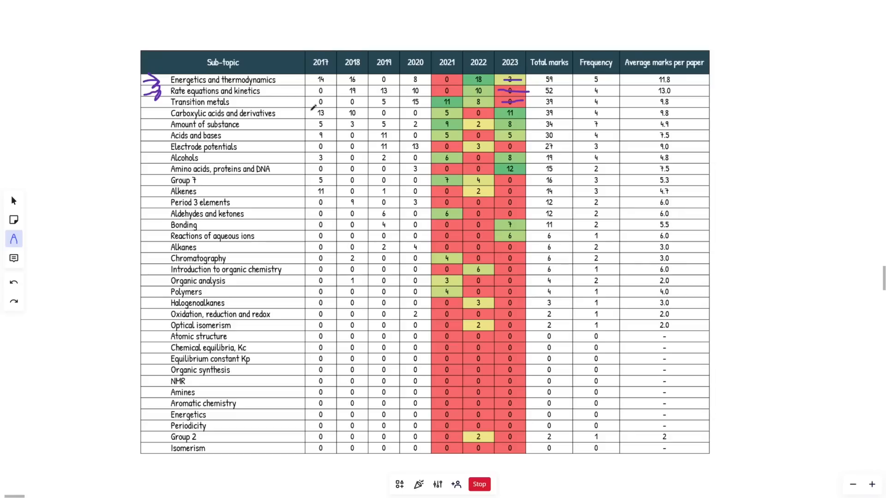
mouse_move(273, 236)
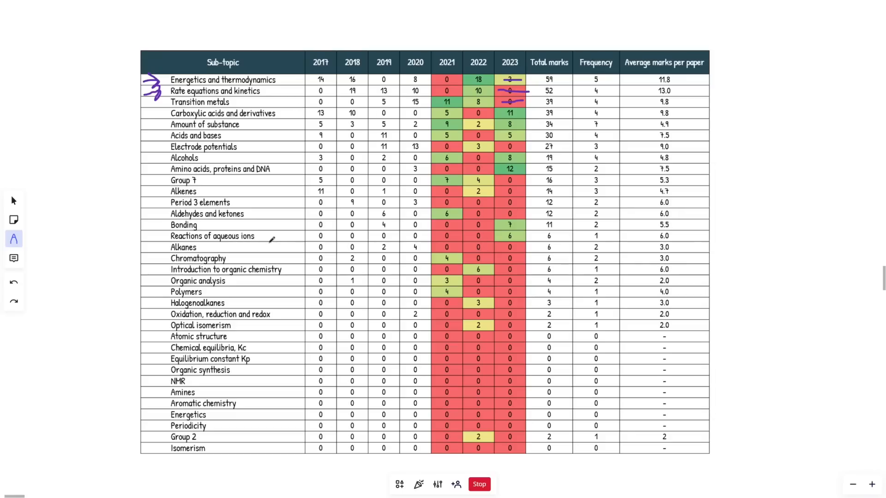
mouse_move(266, 231)
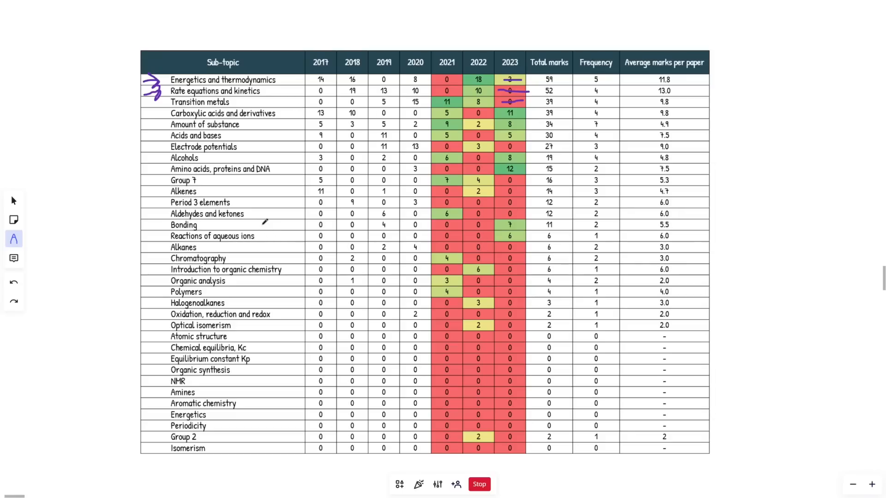
left_click_drag(288, 181, 254, 237)
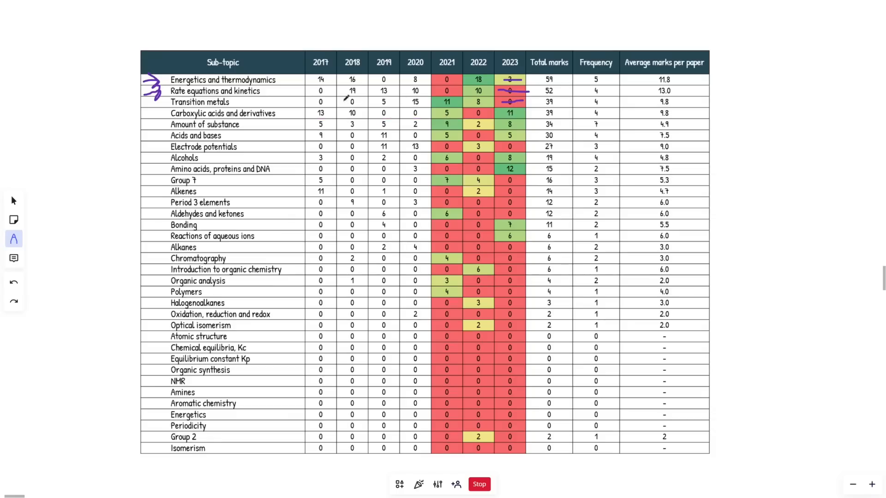
Draw pen strokes under and across the Amount of substance row's yearly marks.
left_click_drag(316, 122, 372, 122)
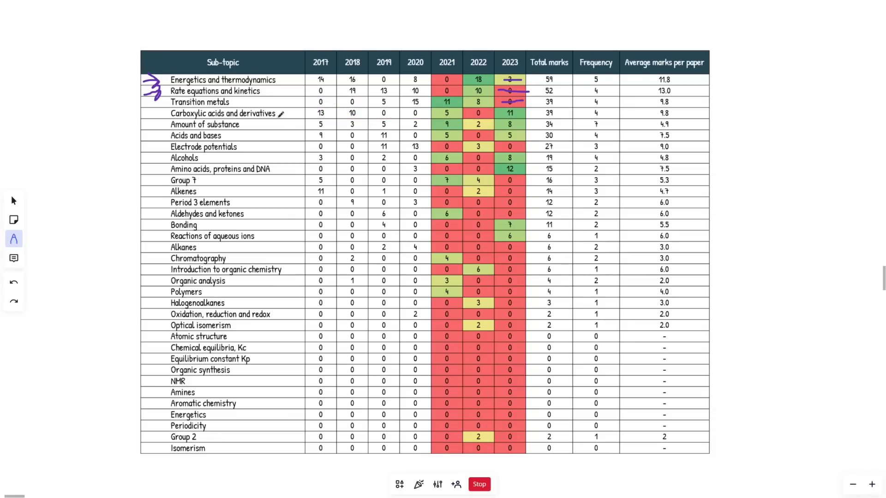
left_click_drag(288, 116, 302, 113)
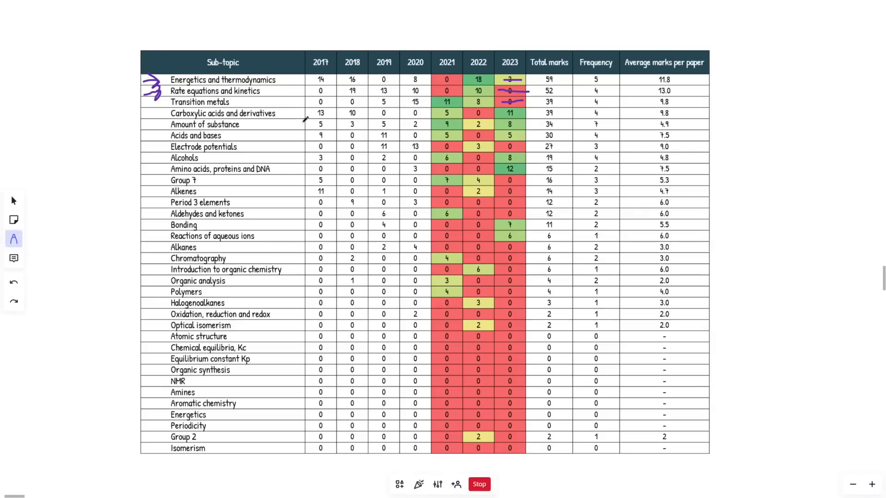
mouse_move(269, 115)
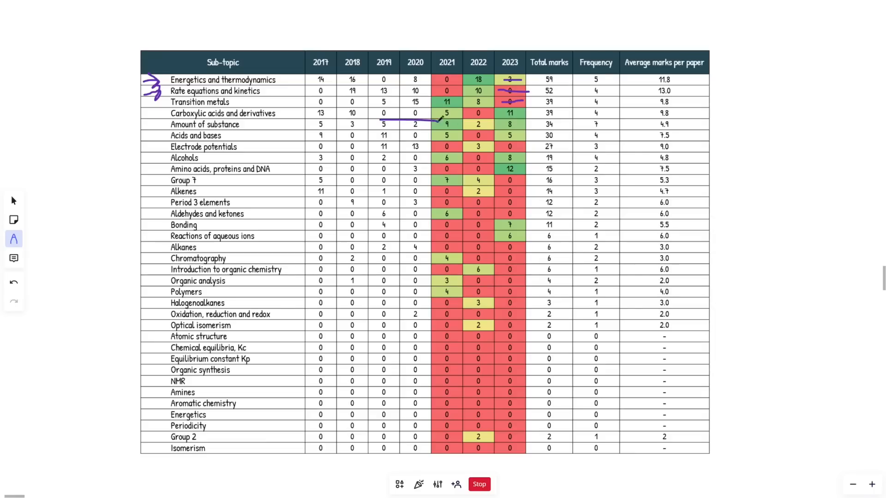
left_click_drag(457, 121, 509, 125)
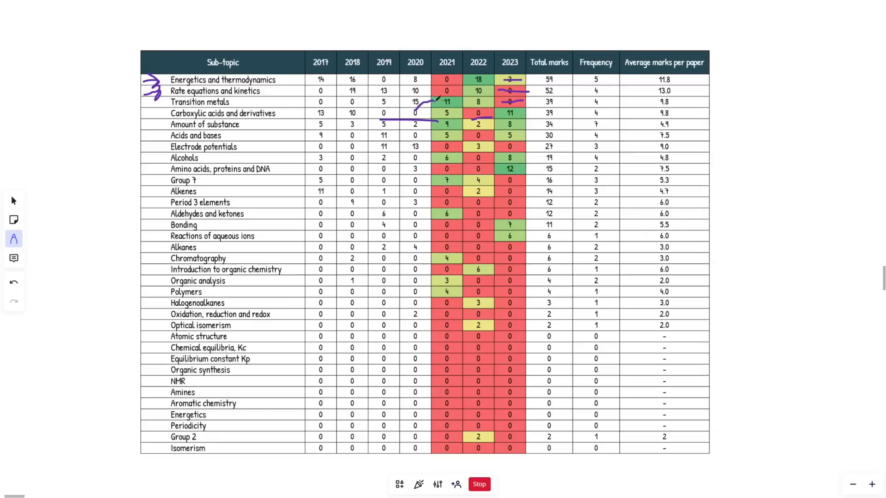
left_click_drag(430, 105, 520, 124)
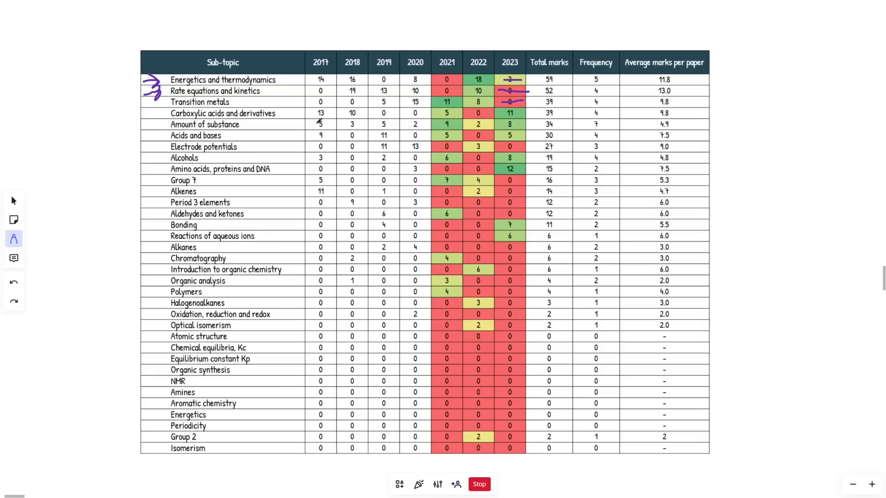
left_click_drag(319, 124, 511, 136)
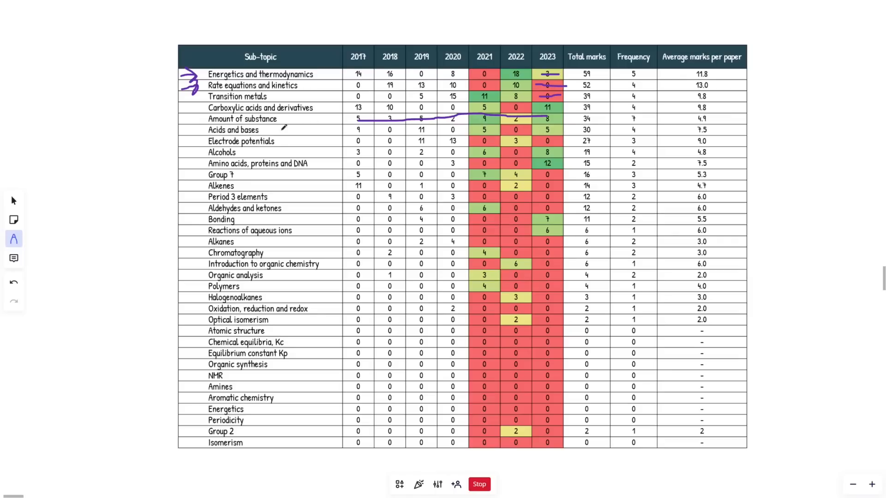
Underline the Amount of substance name in the per-paper table.
left_click_drag(271, 131, 317, 131)
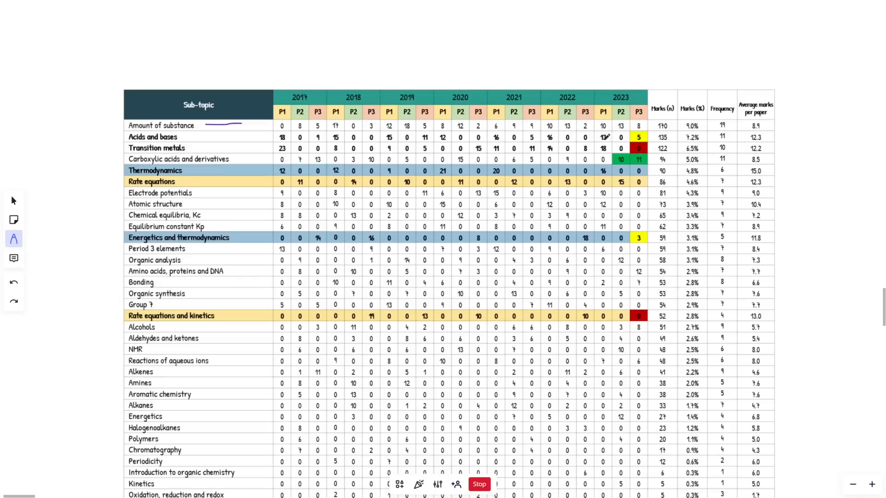
Circle the 2023 Acids and bases paper marks and rule through Group 7's 2018–2020 zeros.
left_click_drag(599, 130, 609, 141)
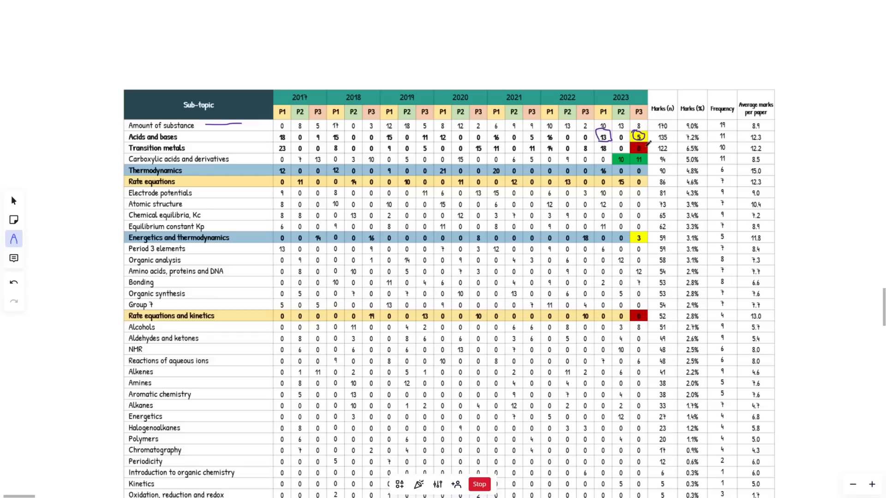
mouse_move(654, 155)
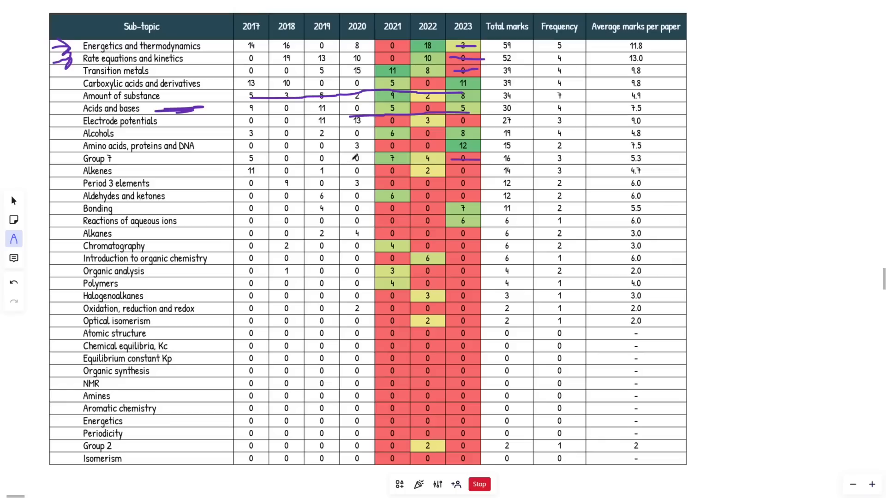
left_click_drag(277, 160, 373, 154)
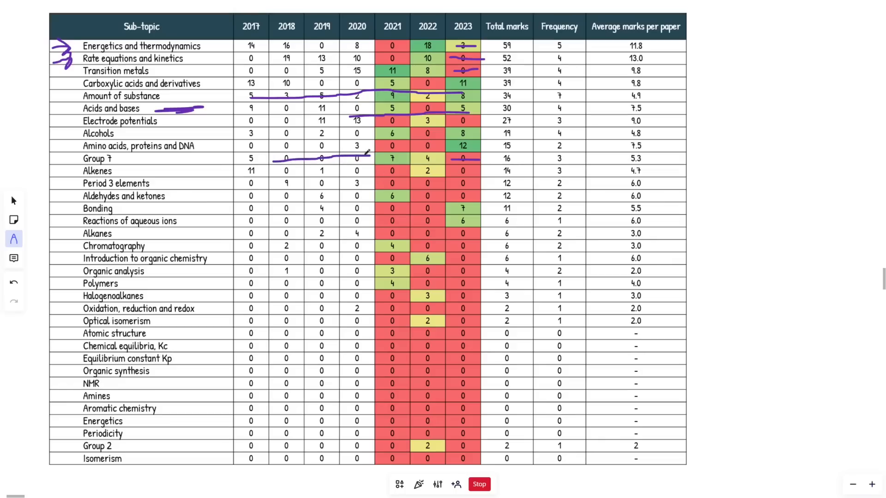
Scroll to the per-paper table and strike through Group 7's zero marks.
scroll("down", 3)
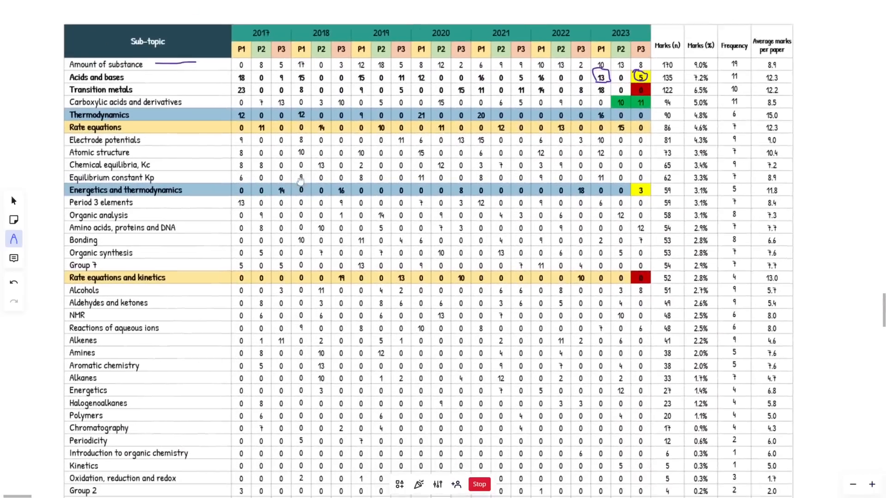
scroll("down", 3)
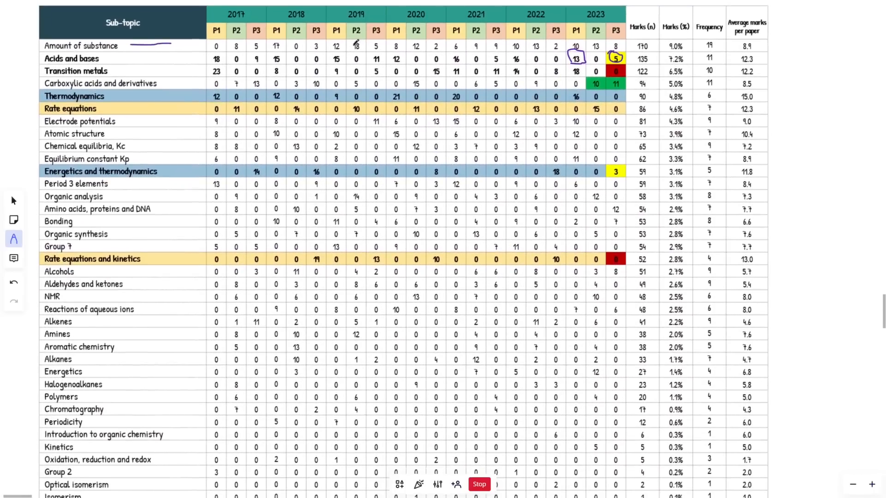
left_click_drag(274, 246, 325, 243)
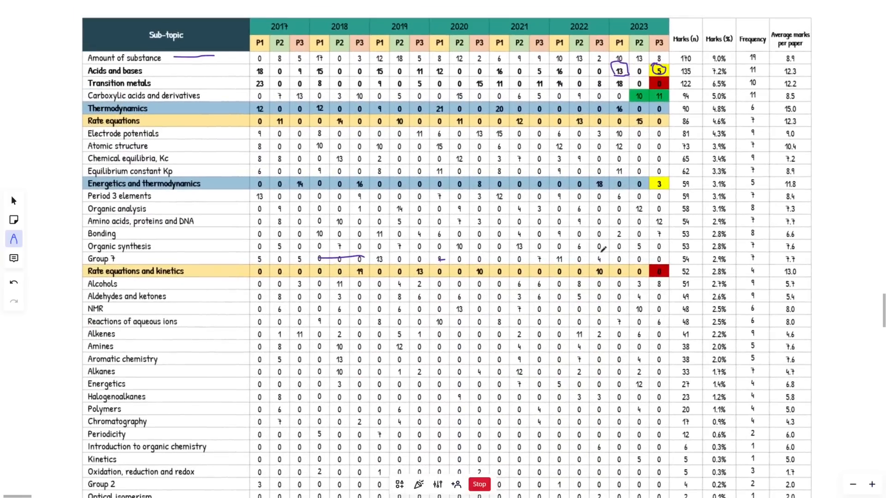
left_click_drag(613, 259, 624, 258)
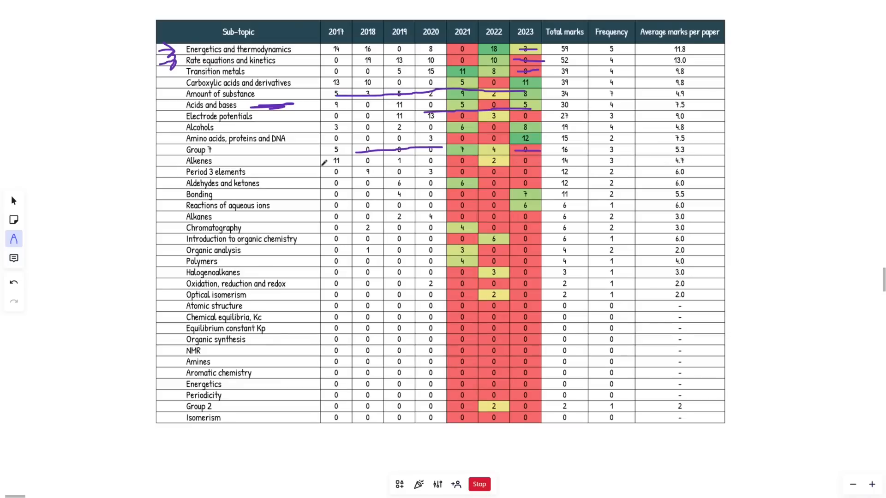
Draw an arrow at Group 7 in the per-paper table, then scroll down.
left_click_drag(322, 156, 350, 167)
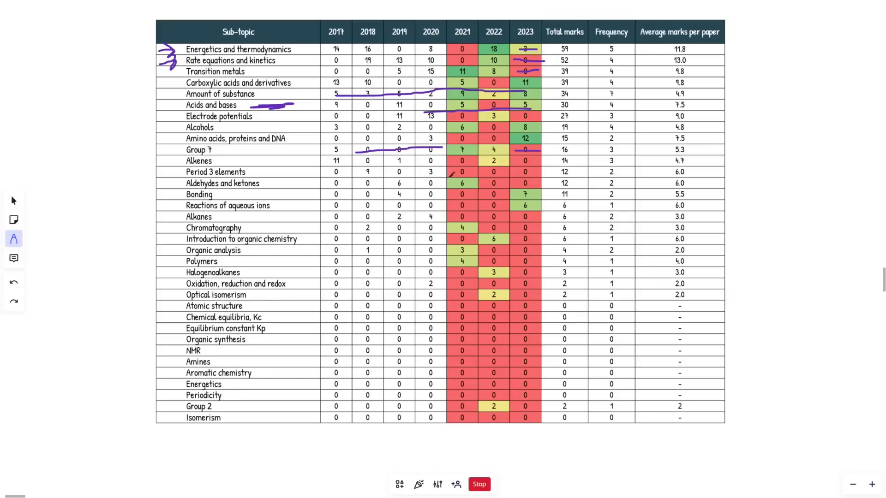
scroll("down", 3)
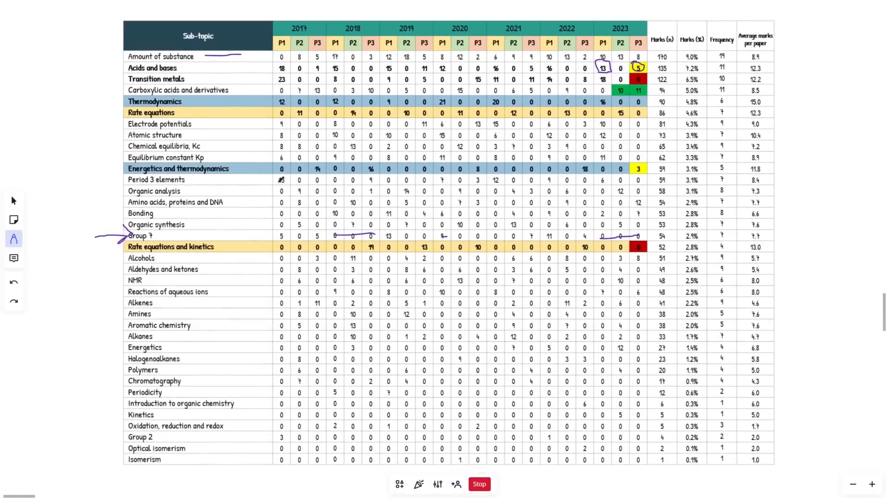
Draw a long horizontal line across the yearly marks table.
left_click_drag(277, 181, 636, 180)
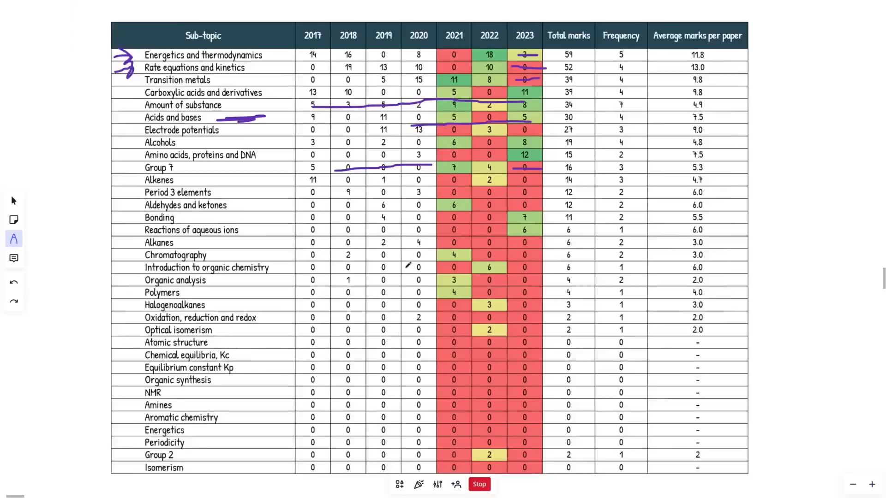
Bracket the rows Amino acids to Chromatography, then erase the bracket, circle, Group 7 line and Chromatography underline.
scroll("down", 3)
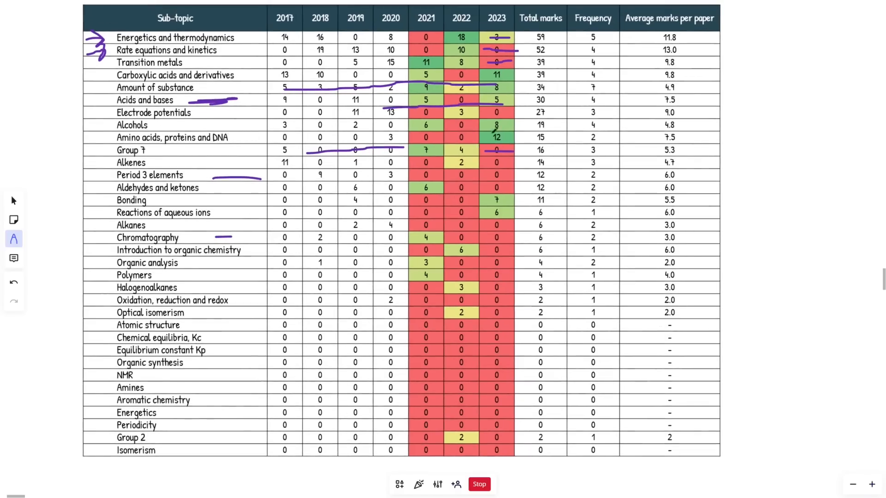
left_click_drag(487, 141, 505, 141)
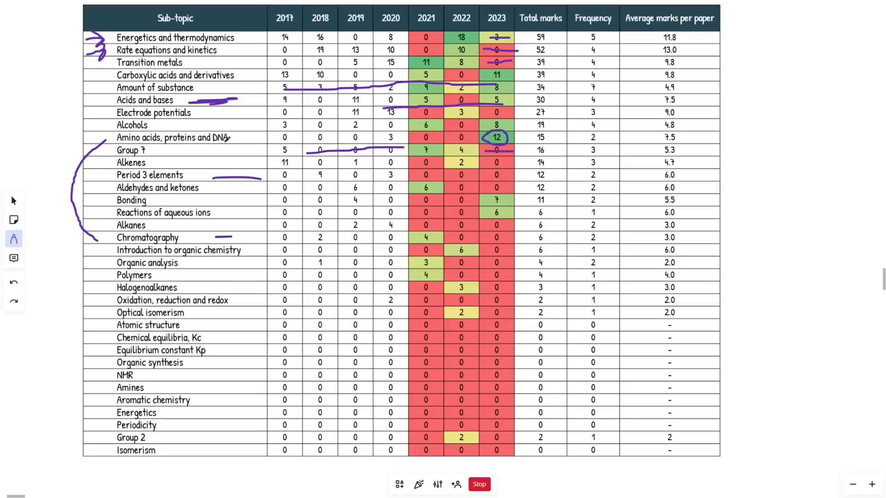
left_click_drag(107, 133, 237, 146)
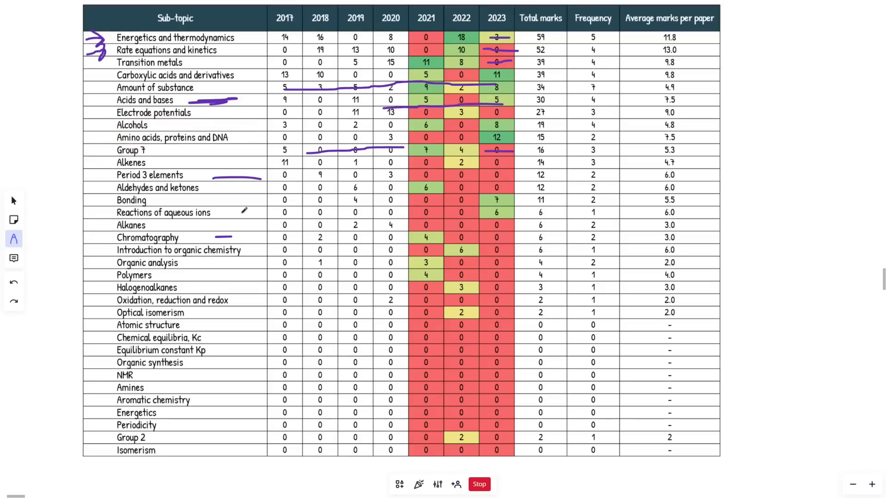
left_click_drag(285, 237, 497, 237)
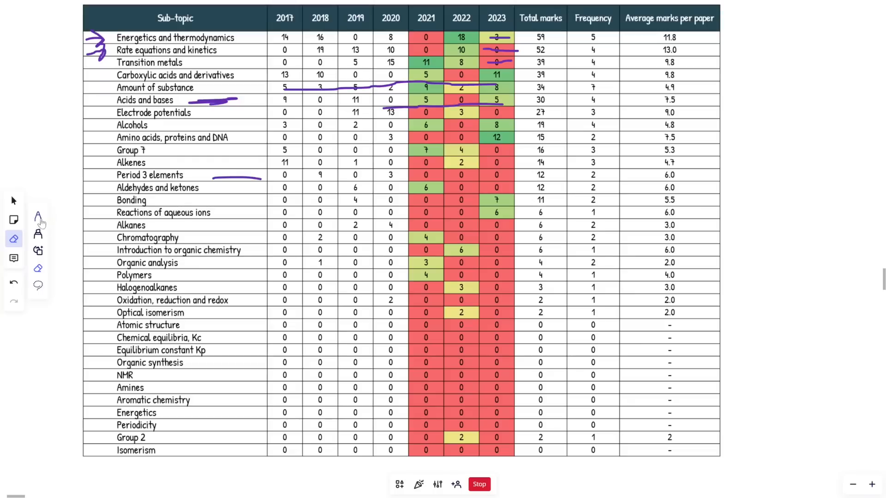
With the pen, draw margin dashes beside Amount of substance, Acids and bases, and Transition metals.
left_click(38, 214)
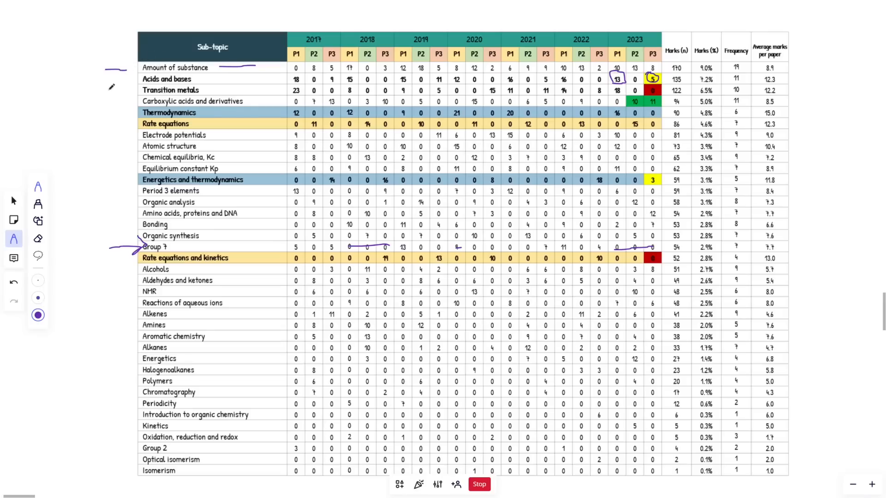
left_click_drag(105, 78, 121, 89)
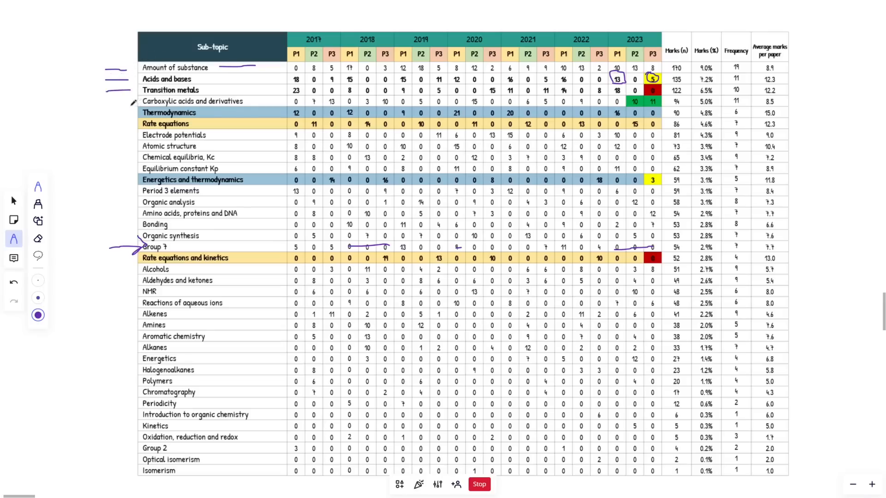